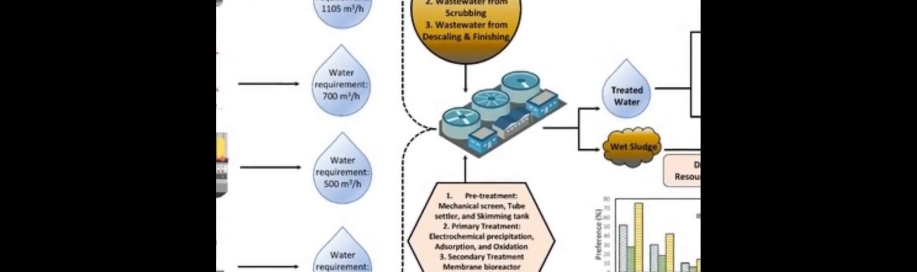
scroll("down", 3)
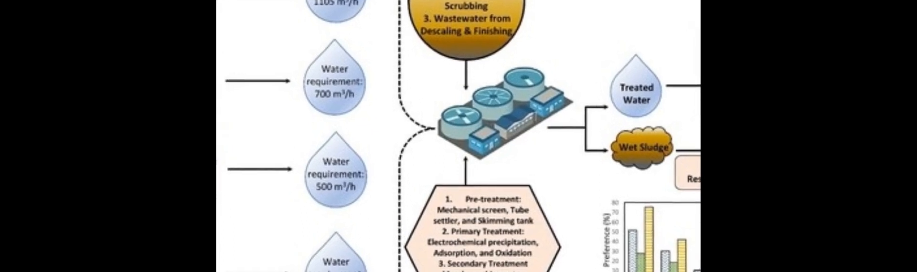